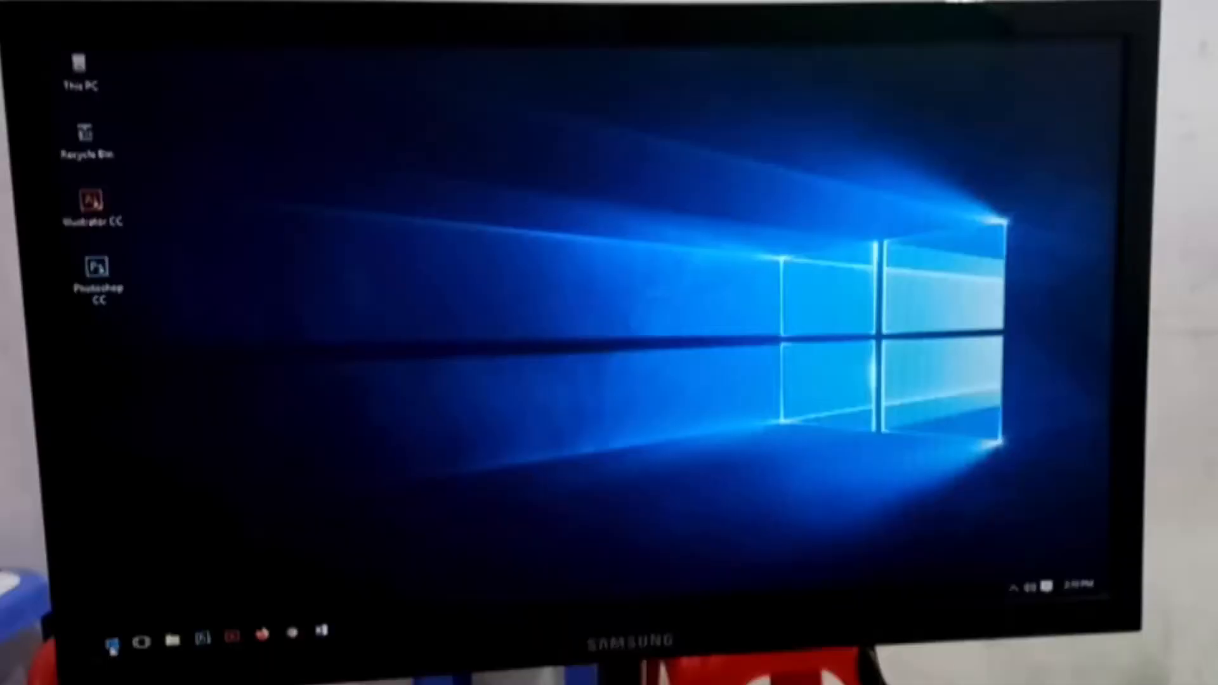
Restart the PC from the Start menu's Power options.
left_click(113, 643)
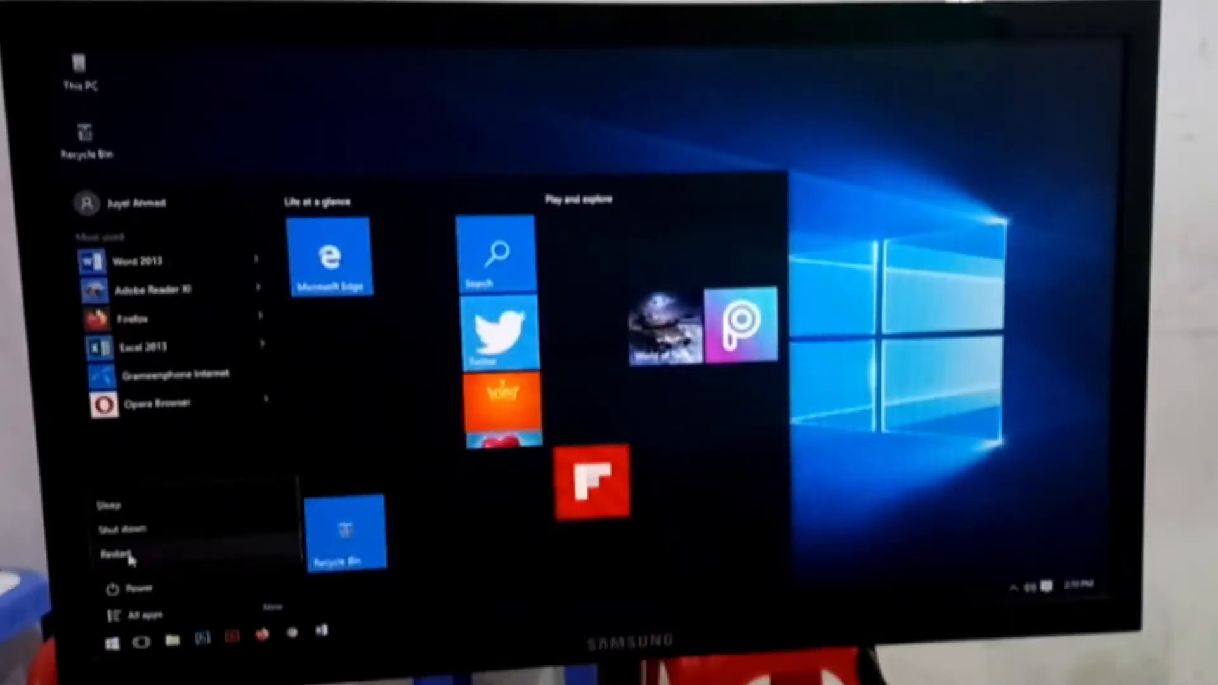
left_click(111, 552)
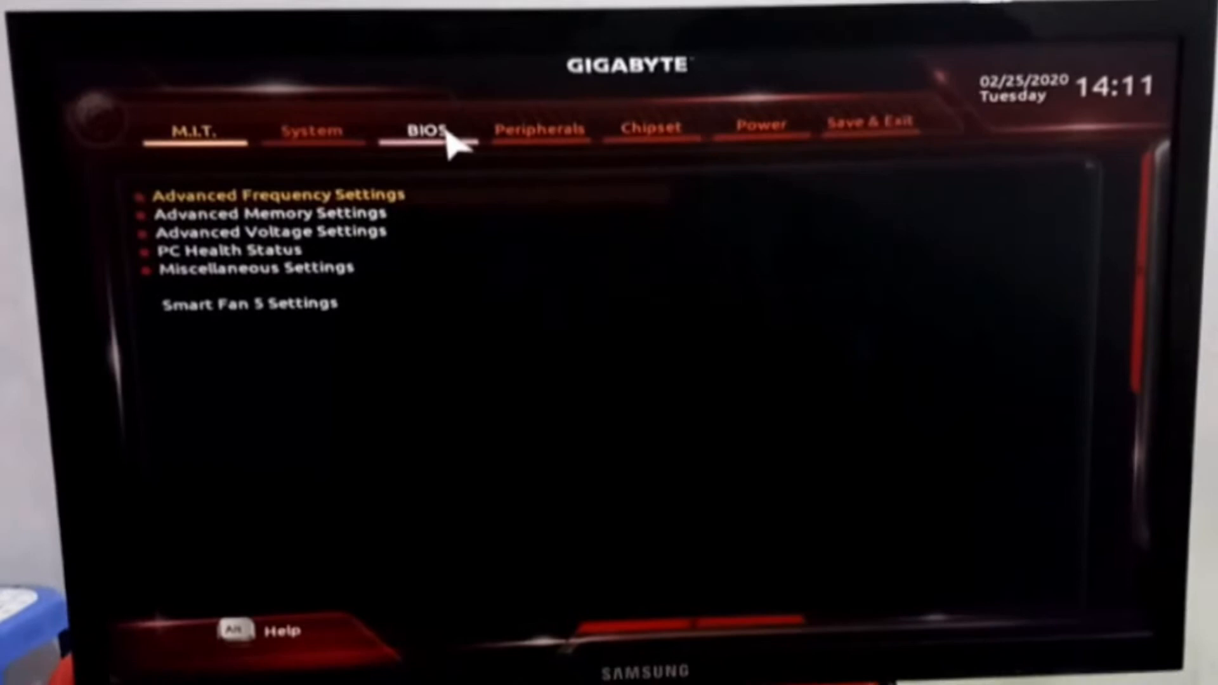
Put the DRW-24D5MT DVD drive first in the boot order, then save and exit.
left_click(425, 128)
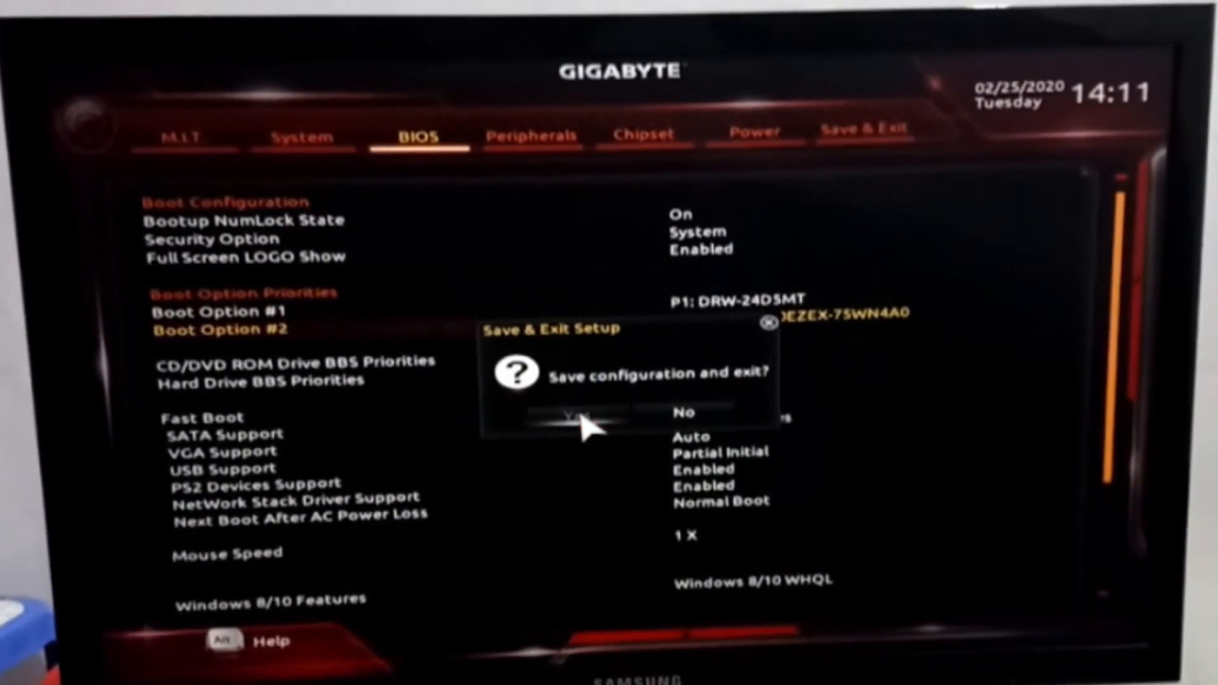
left_click(582, 413)
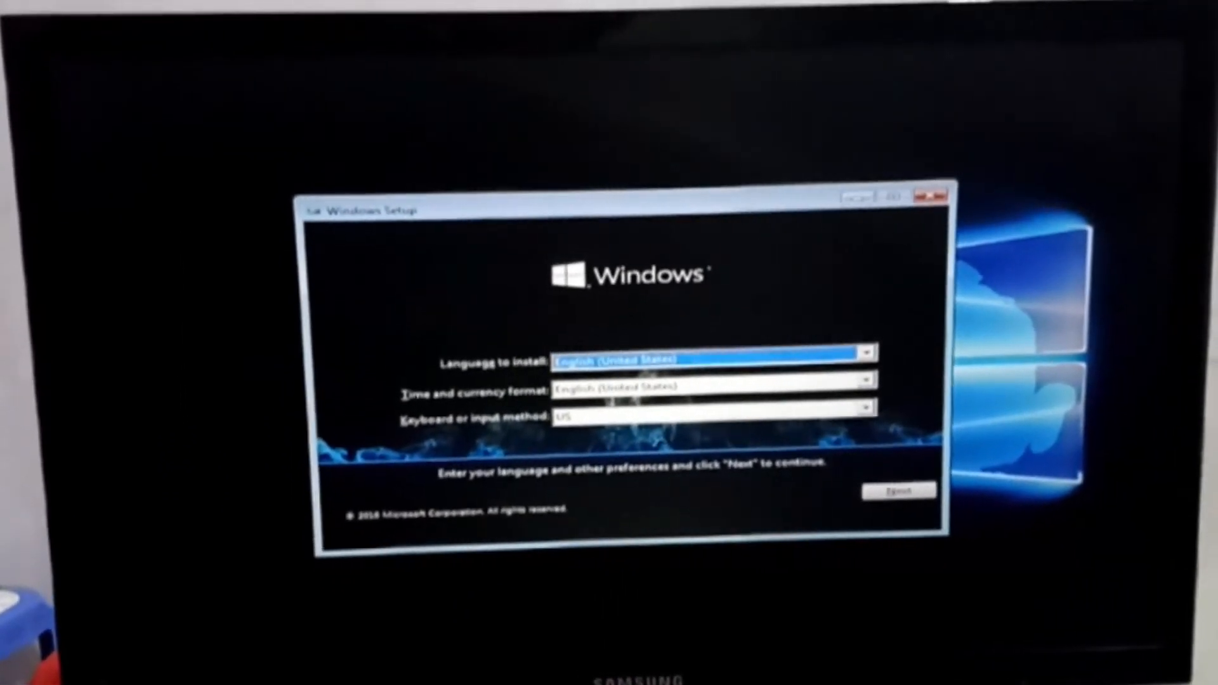
Keep English, start installing, choose the x64 Windows 10 FPS edition, and accept the license.
left_click(899, 491)
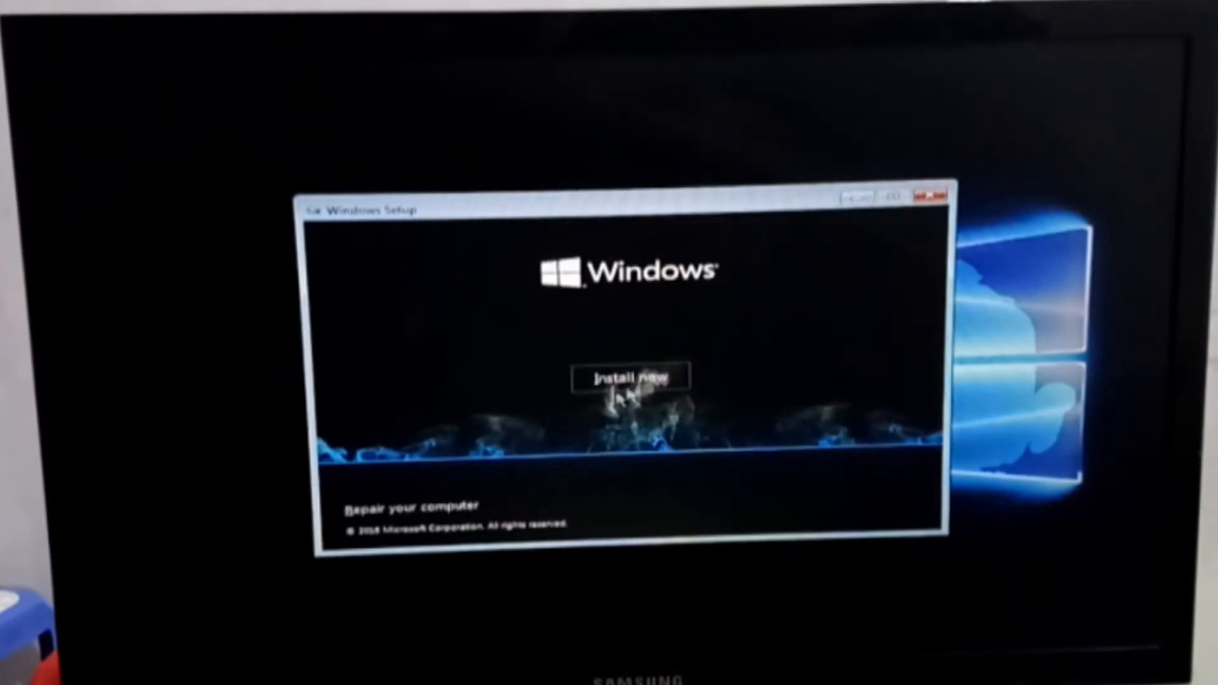
left_click(630, 378)
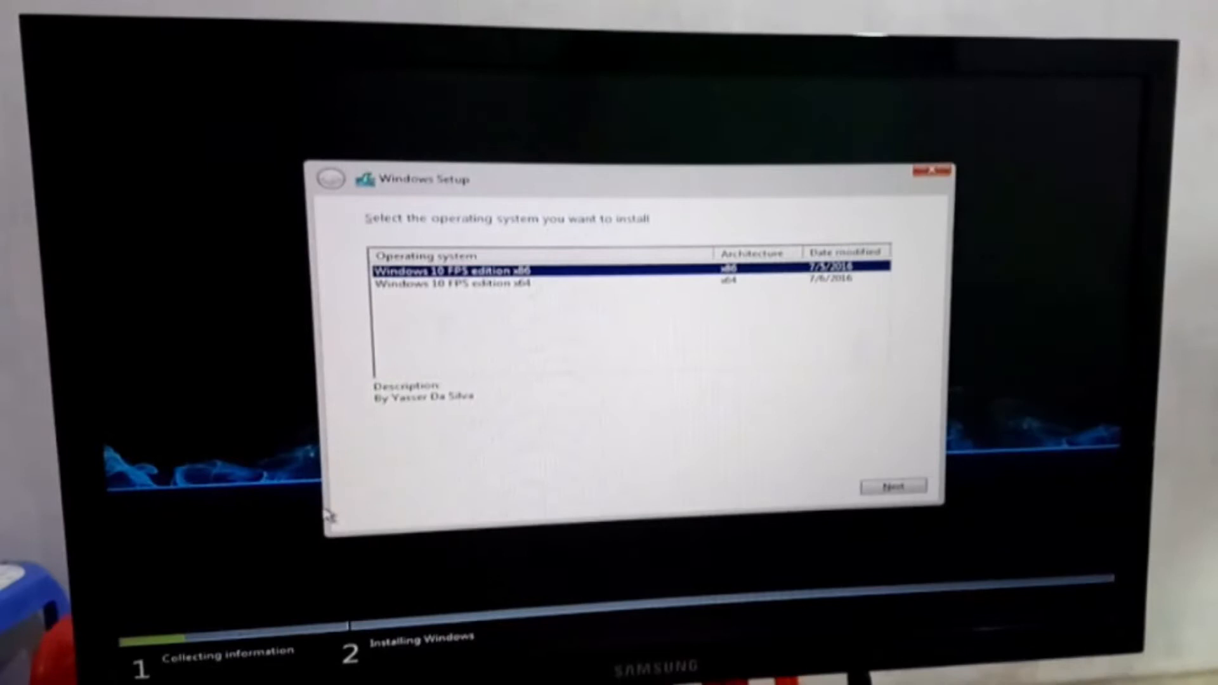
left_click(544, 295)
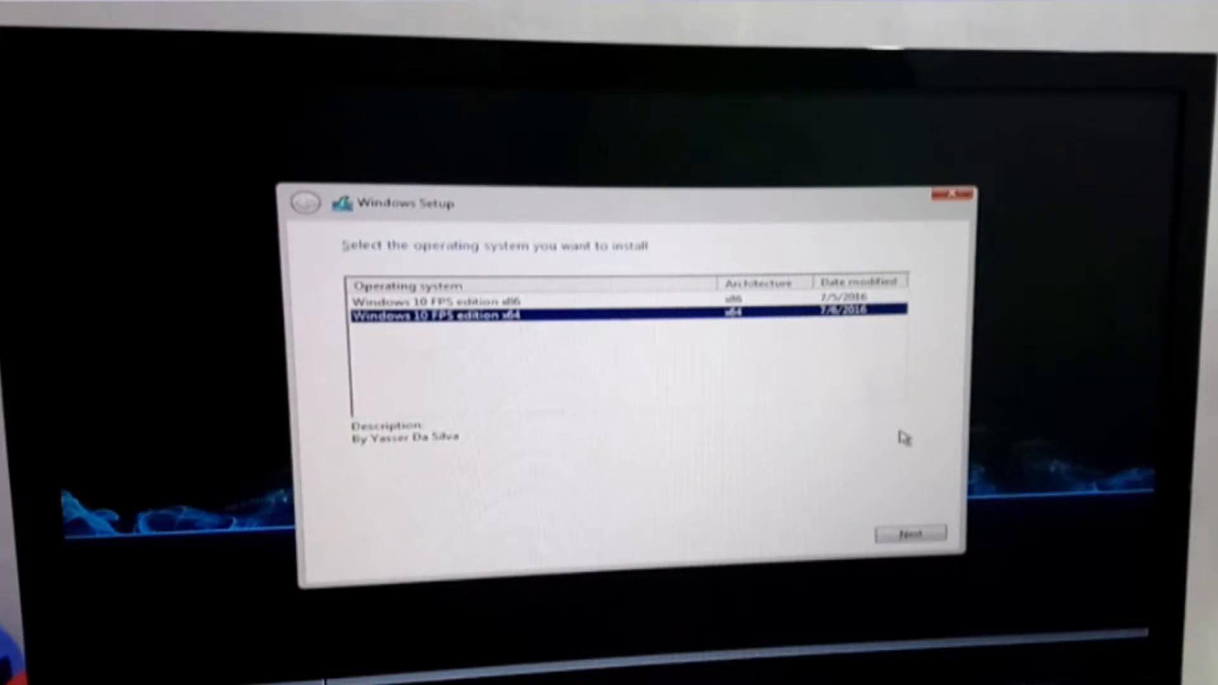
left_click(910, 533)
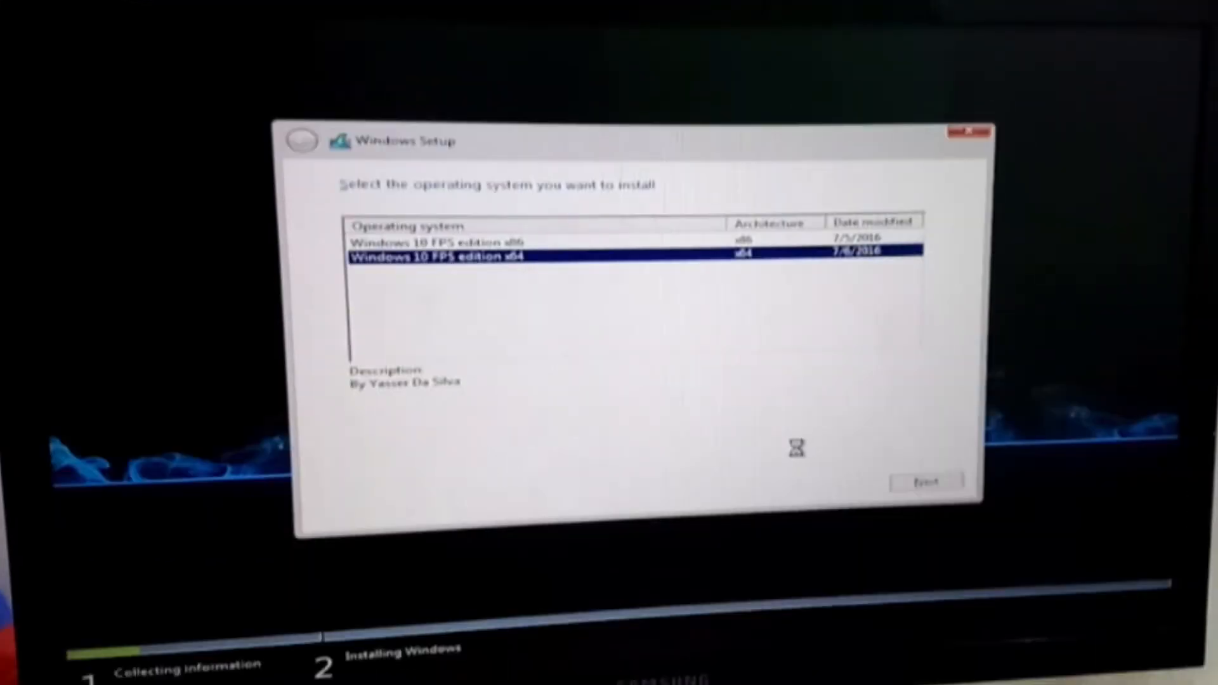
left_click(925, 481)
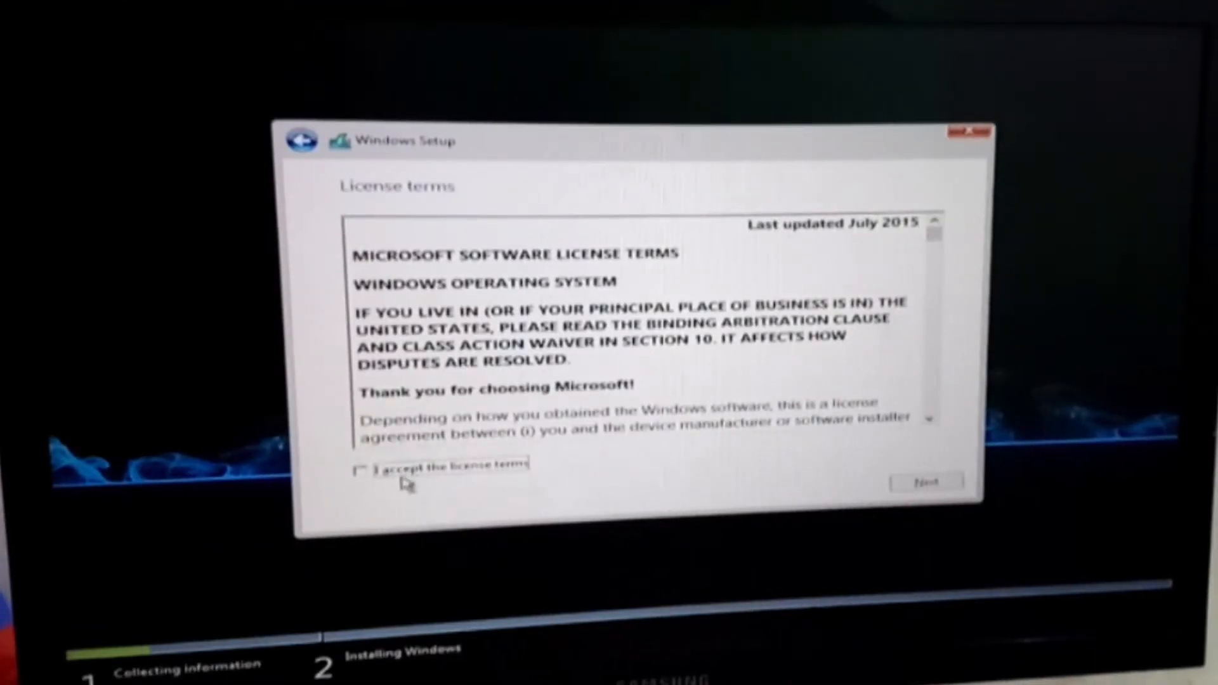
left_click(926, 481)
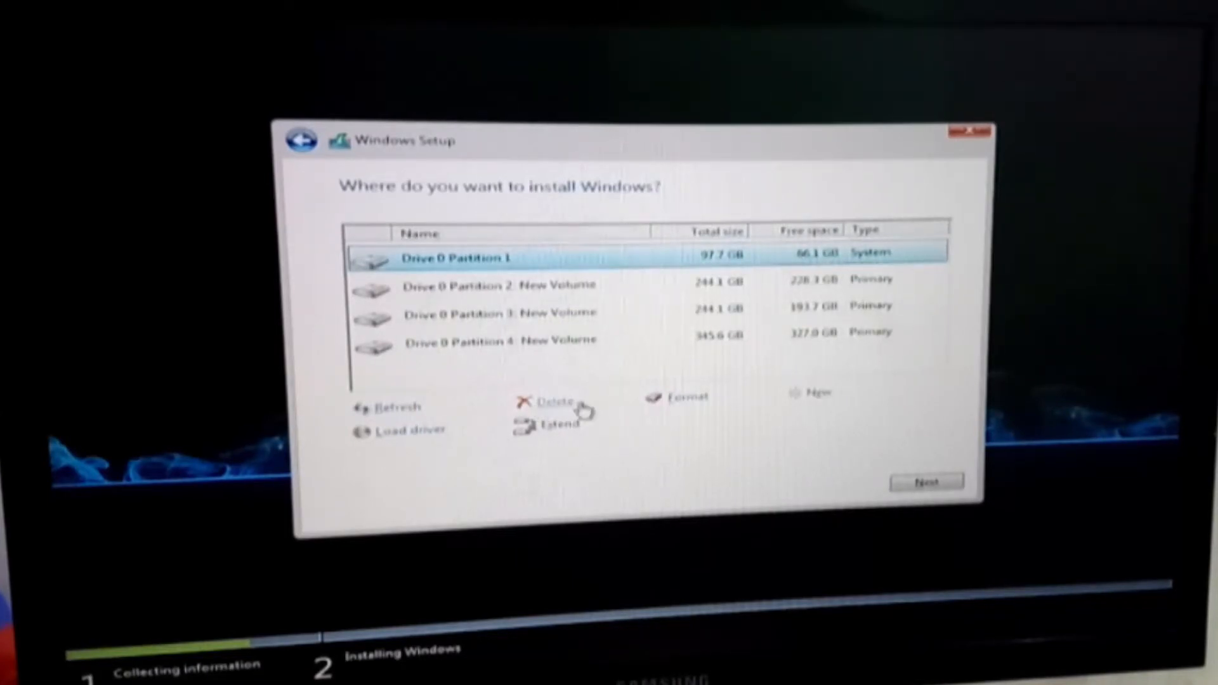
Delete Drive 0 Partition 1 (97.7 GB), create a new partition there, and install to it.
left_click(554, 405)
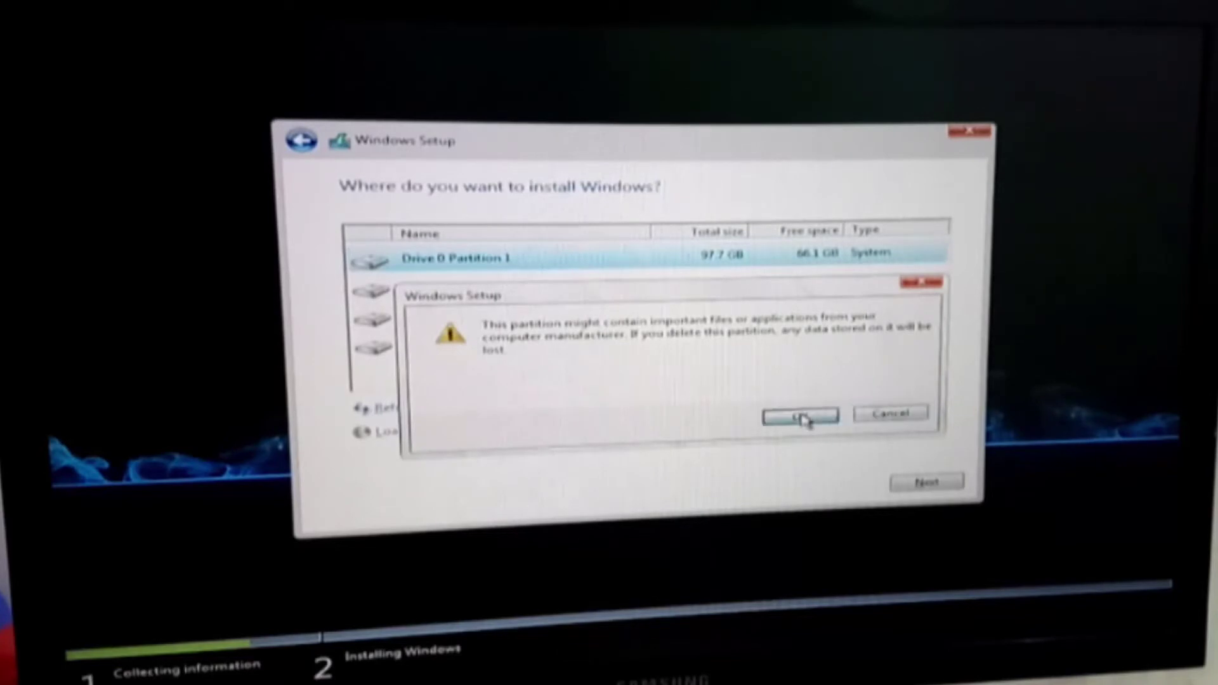
left_click(799, 415)
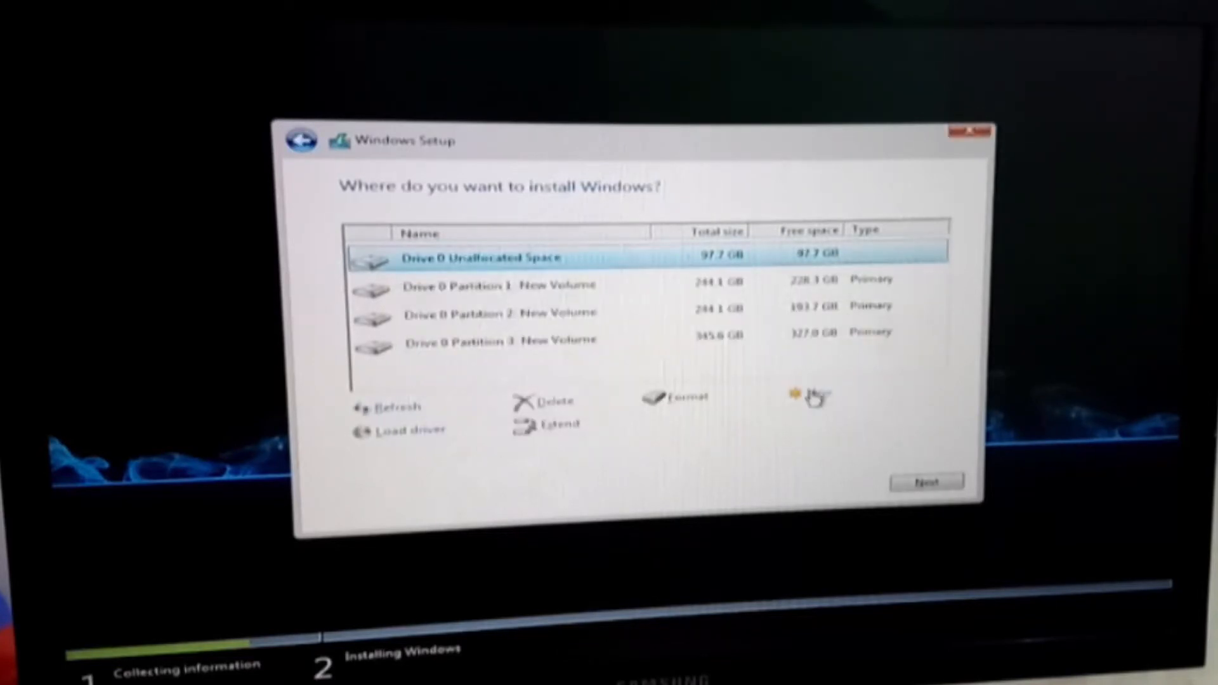
left_click(809, 395)
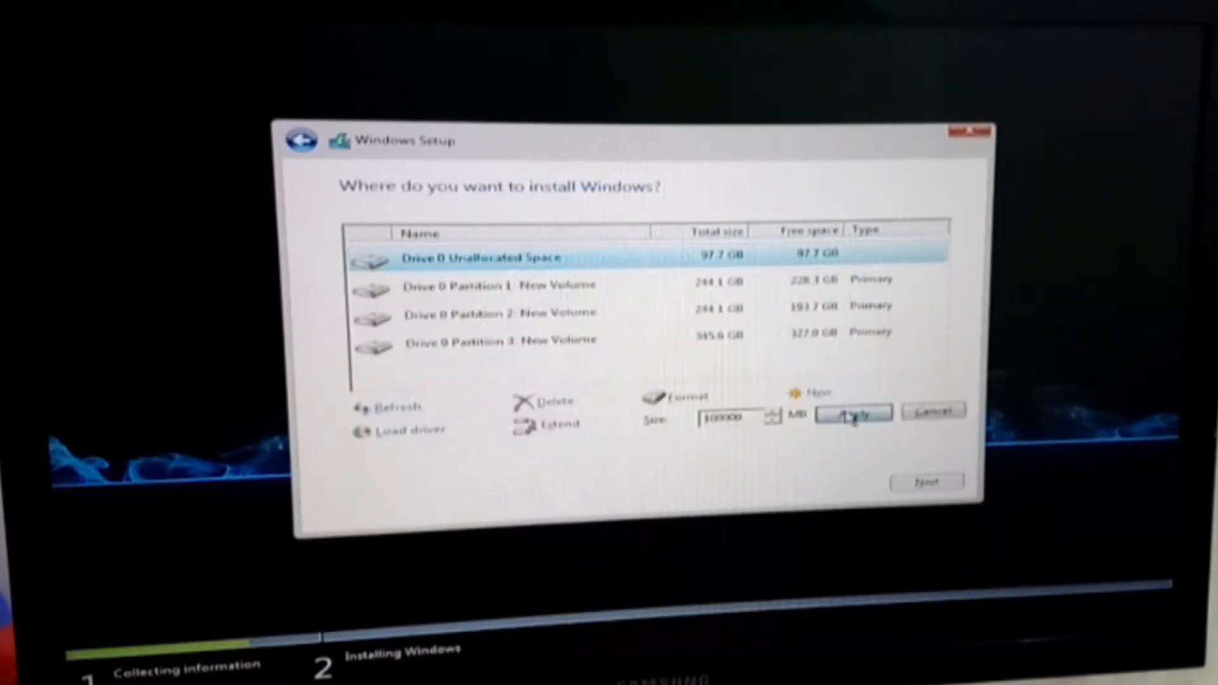
left_click(852, 413)
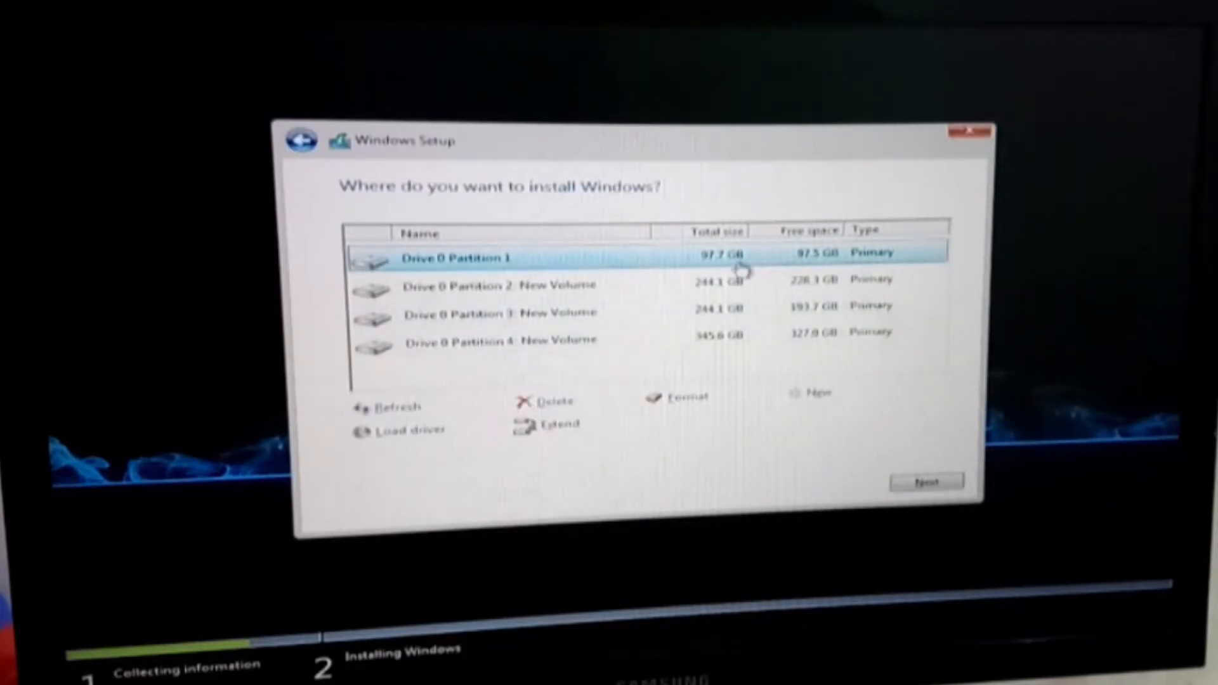
left_click(927, 481)
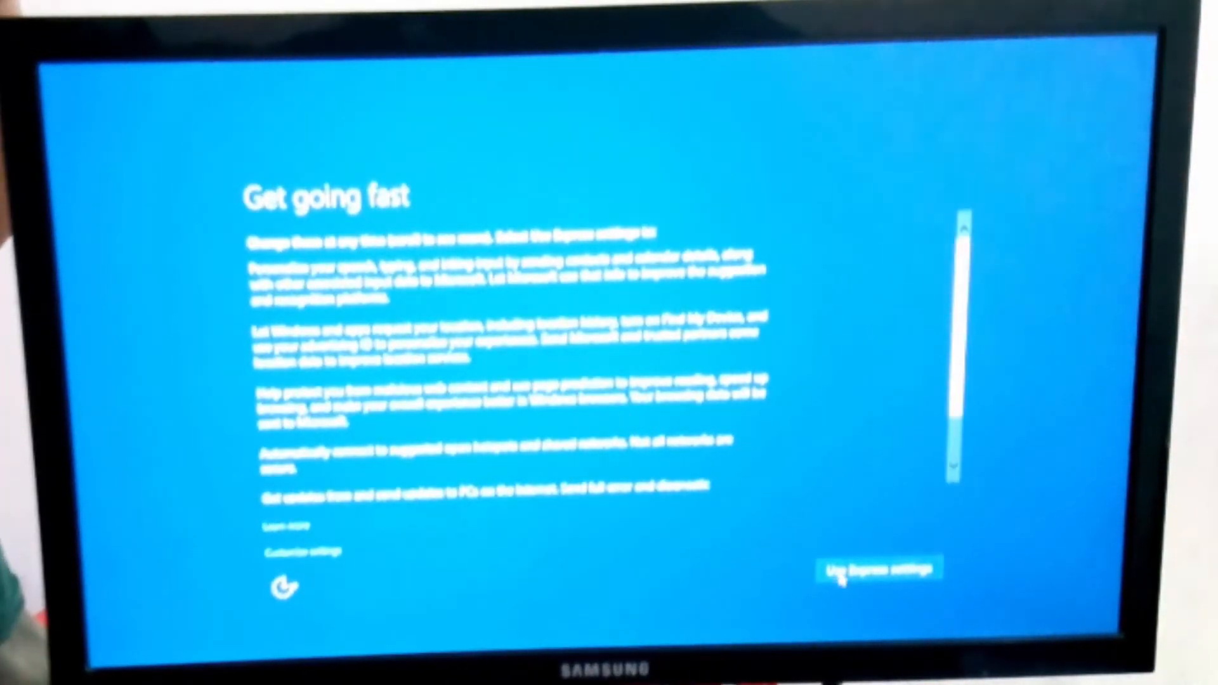
Use Express settings and continue past the account creation form.
left_click(879, 568)
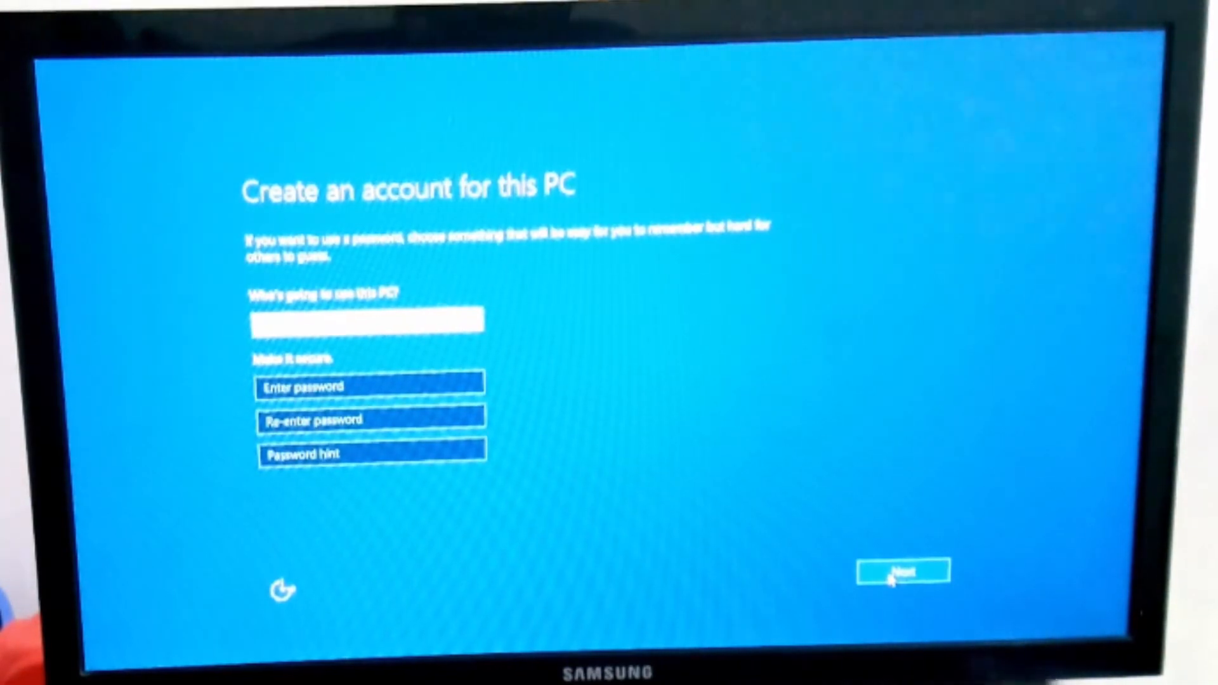
left_click(903, 572)
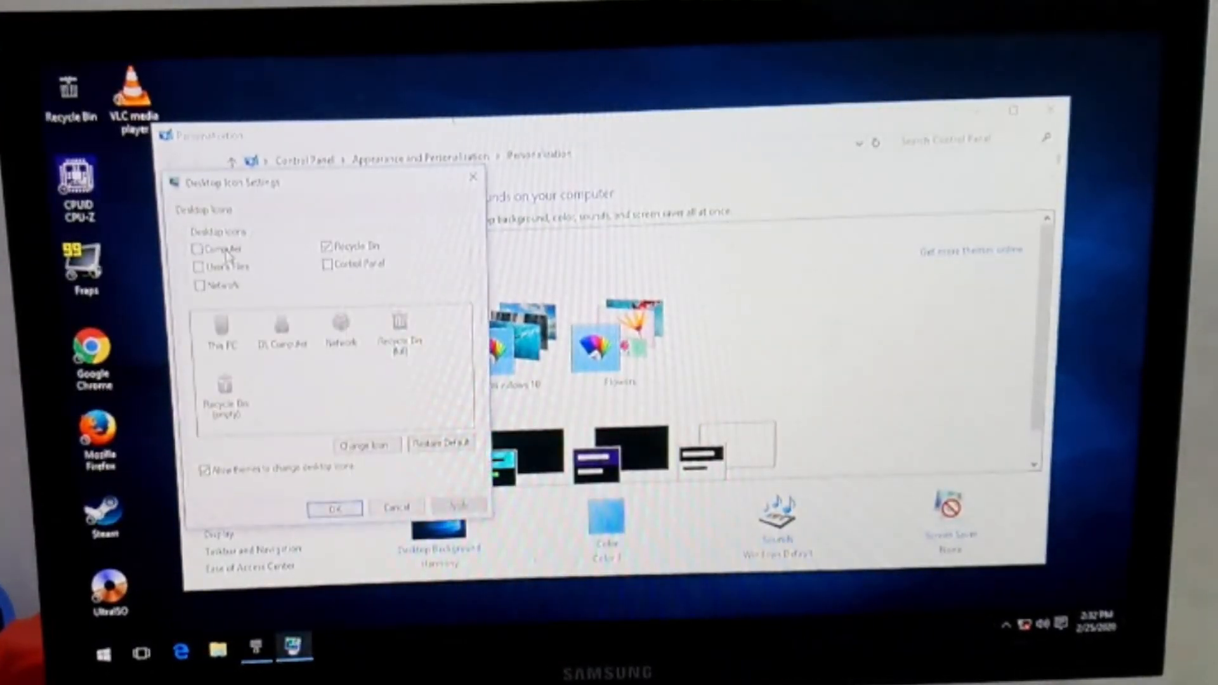
Tick the Computer desktop icon, then close the Personalization window.
left_click(334, 509)
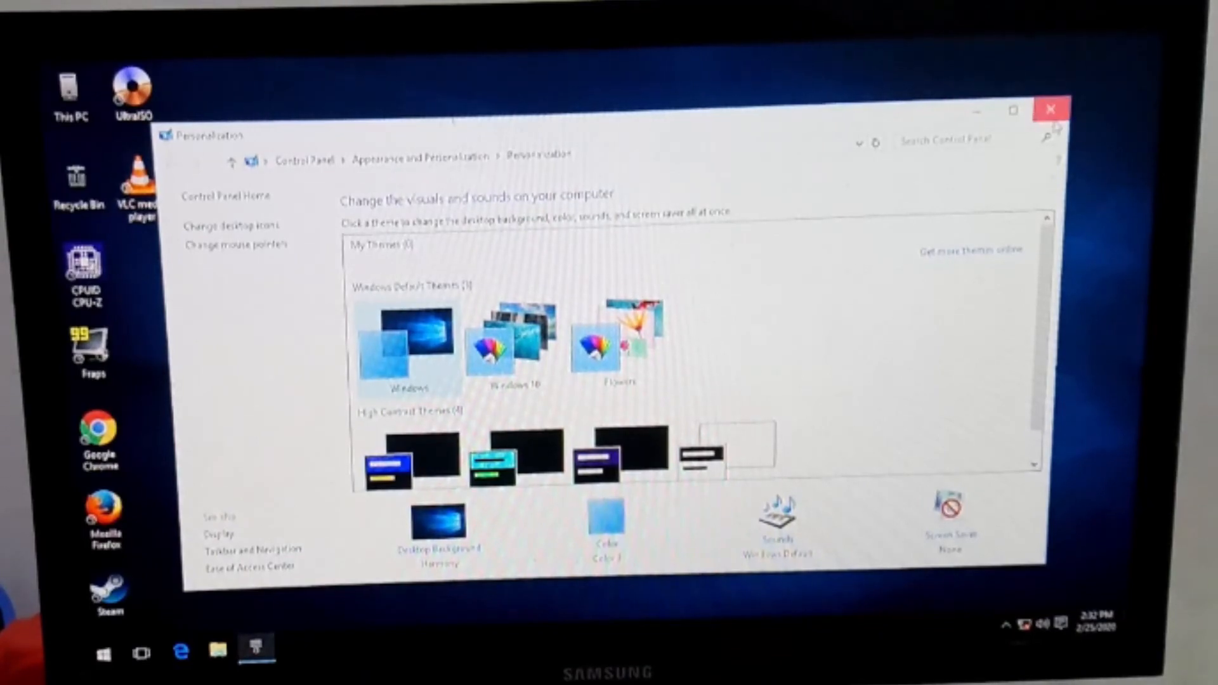
left_click(1050, 109)
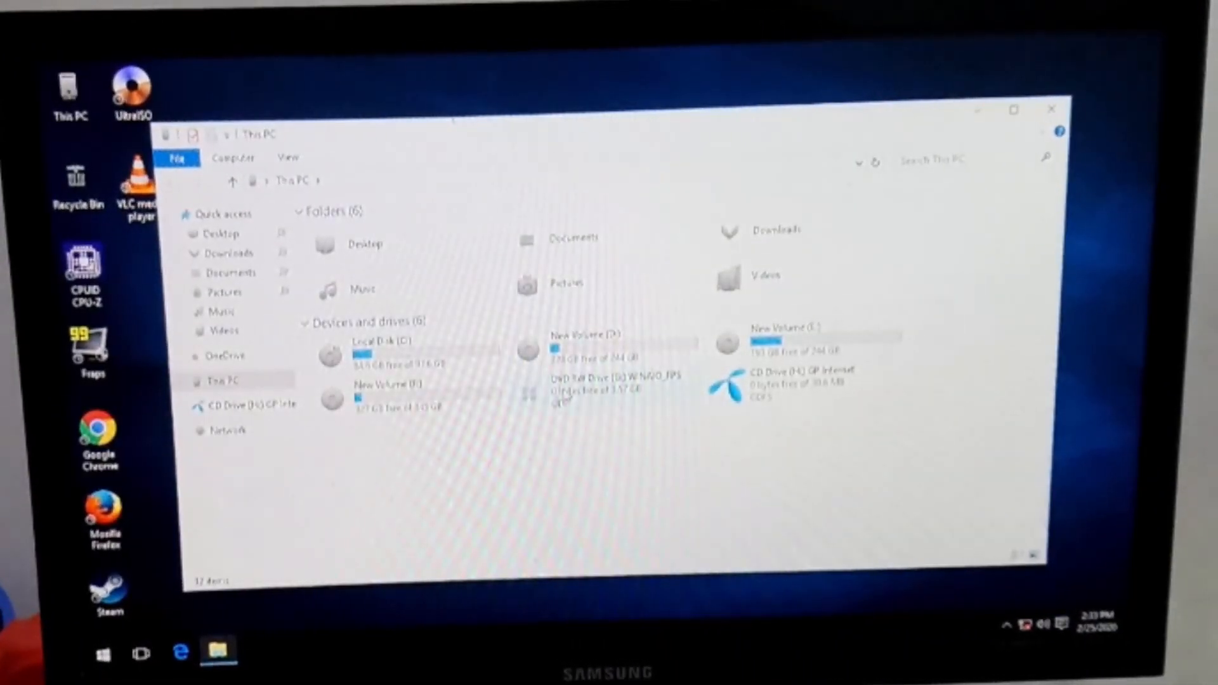
Right-click the DVD drive in This PC to show its options.
right_click(529, 392)
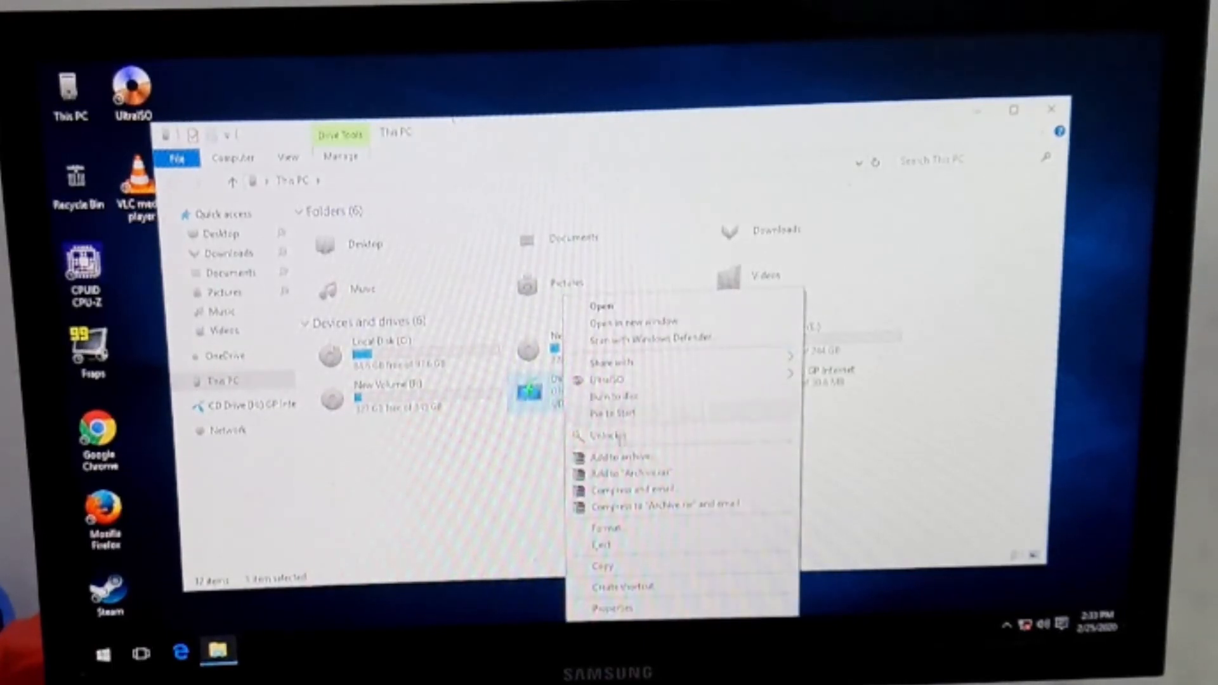